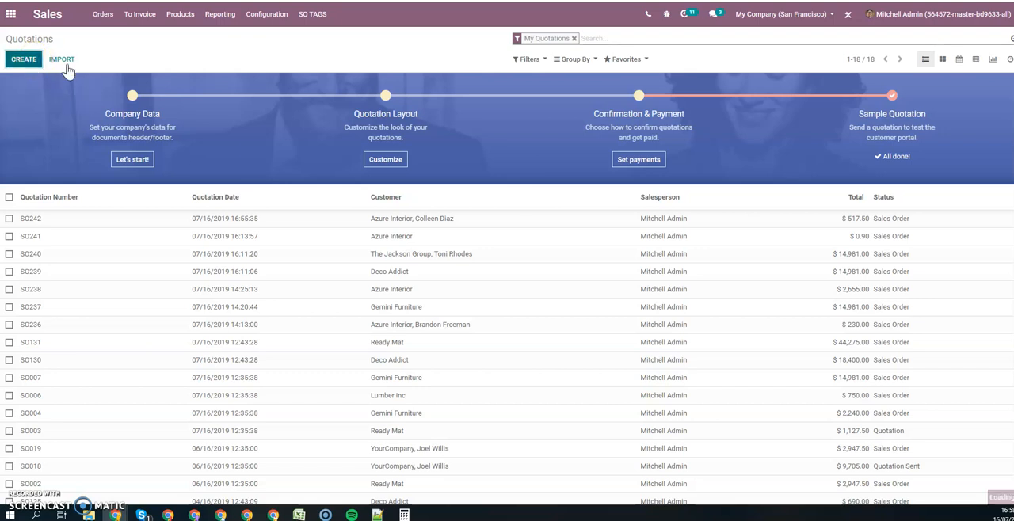
# Create and save quotation SO243 for Belgian Offices, tagged Marketing, with a Bacon Burger line
pyautogui.click(23, 58)
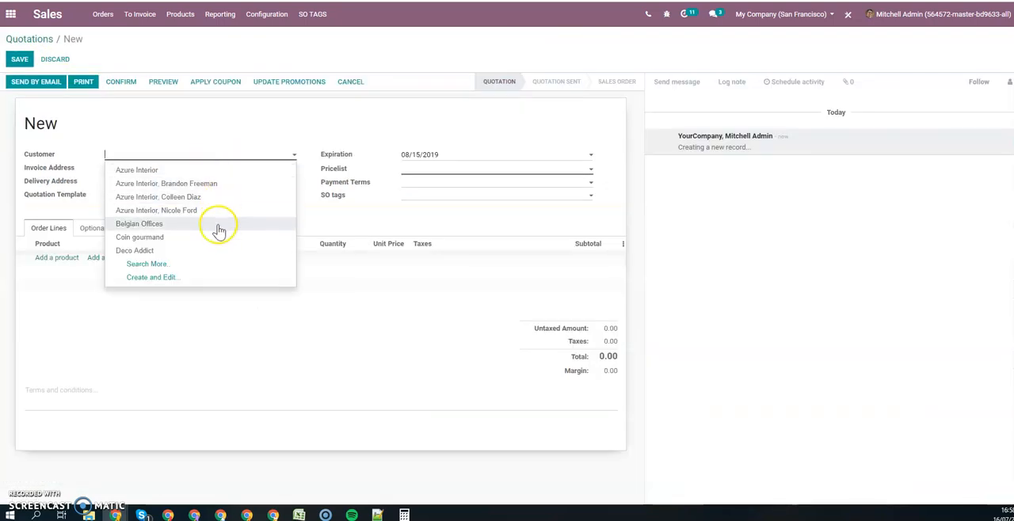
pyautogui.click(139, 224)
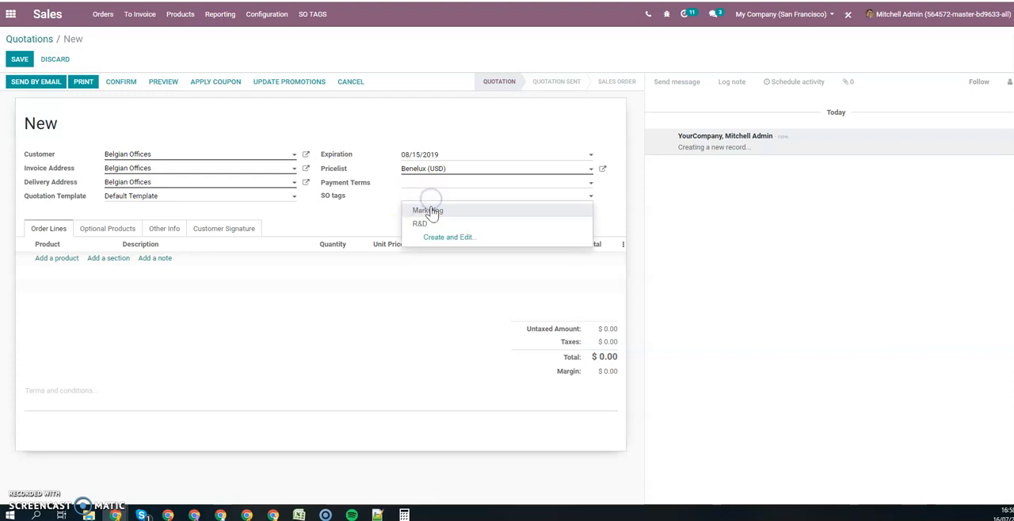
pyautogui.click(428, 210)
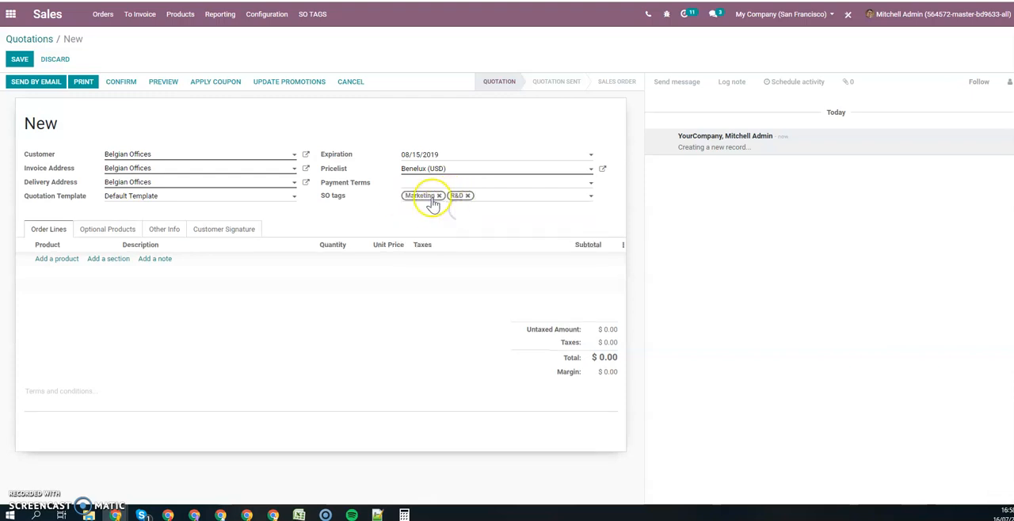
pyautogui.click(57, 258)
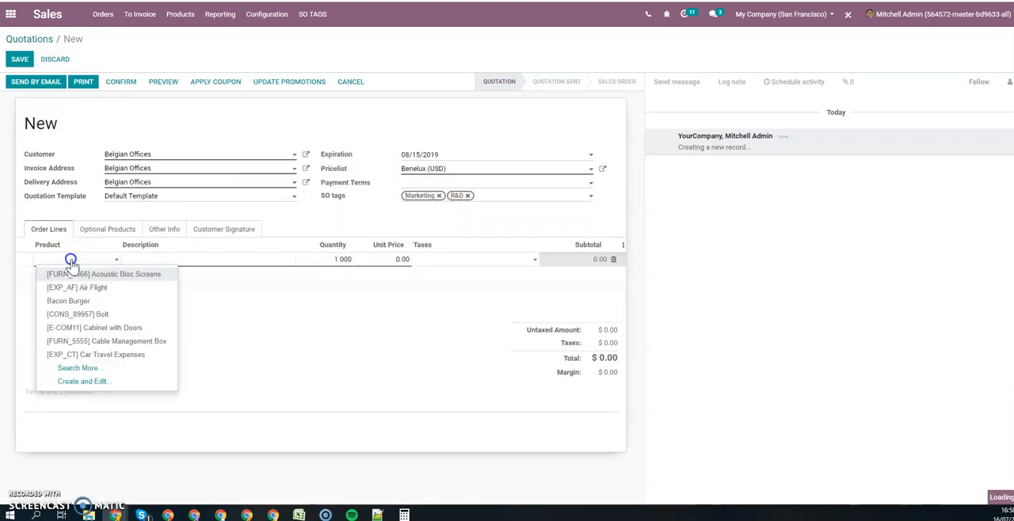
pyautogui.click(68, 301)
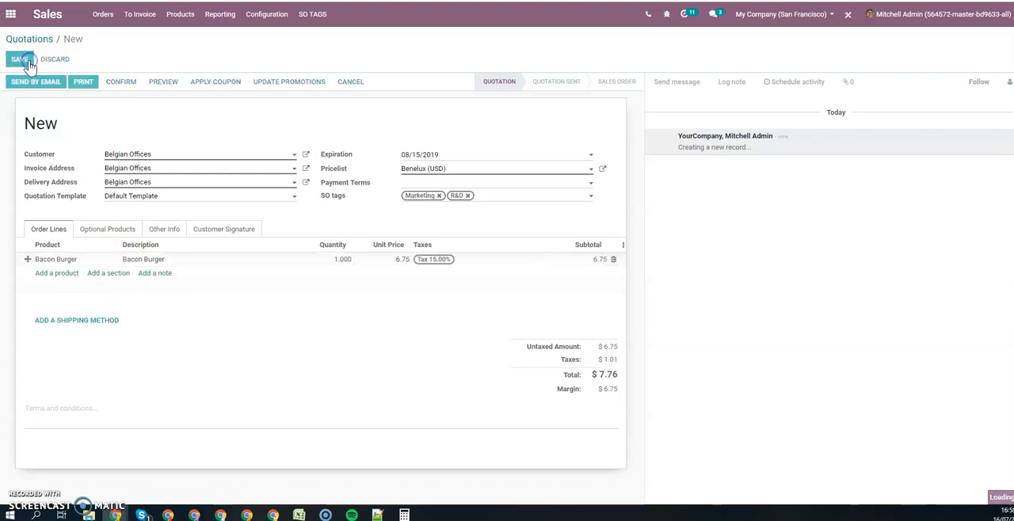
pyautogui.click(19, 60)
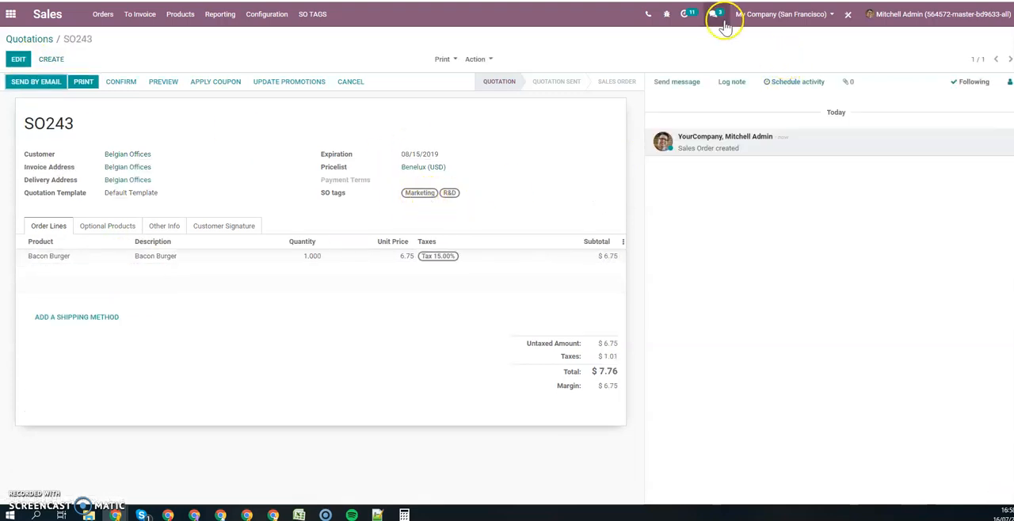
# Bring up the quotation's form view definition via Developer Tools > Edit View: Form
pyautogui.click(717, 12)
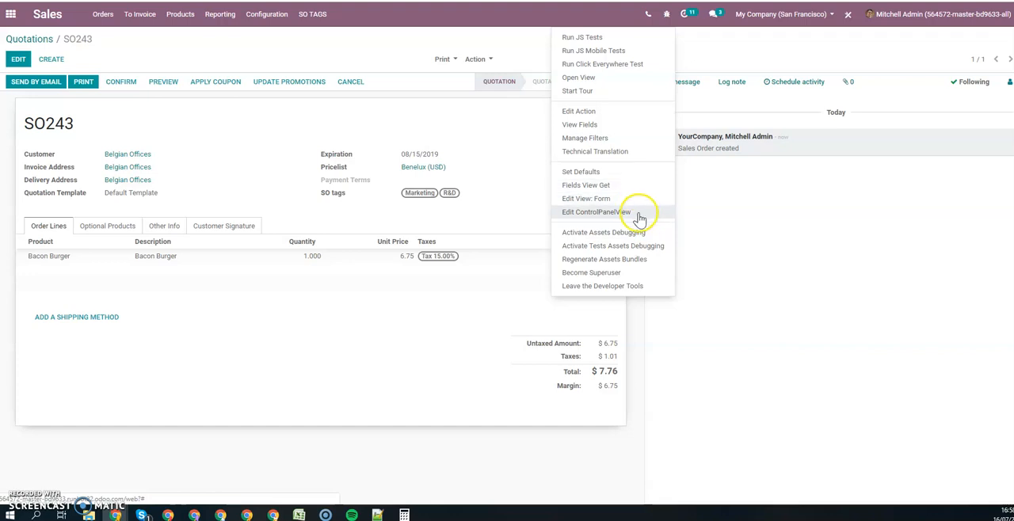
pyautogui.click(587, 198)
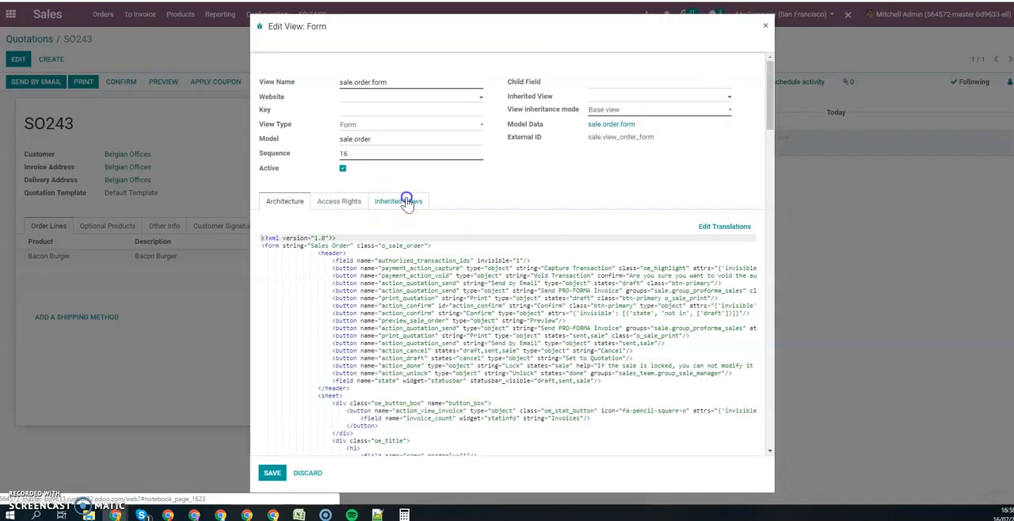
# List the inherited views to reach the Studio customization holding the custom tags field
pyautogui.click(398, 200)
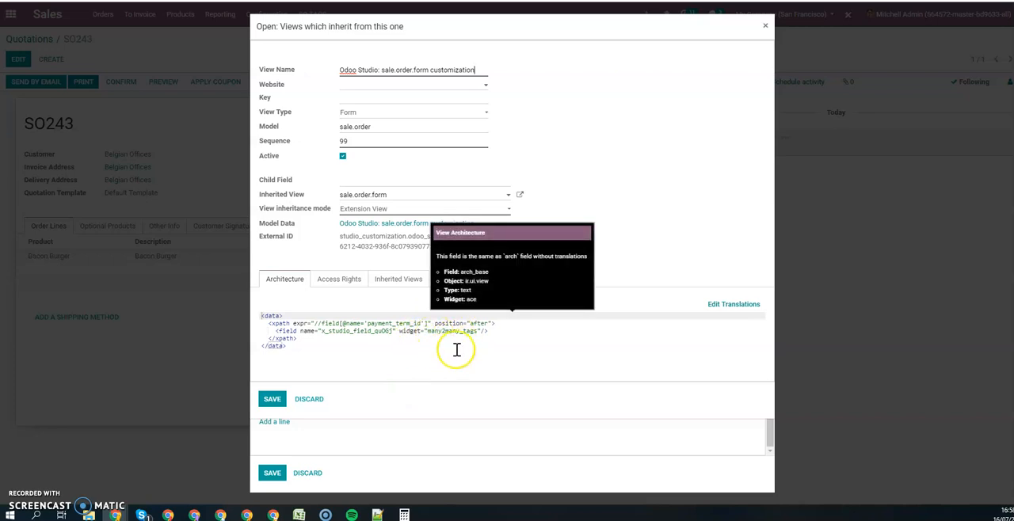
pyautogui.moveTo(289, 331)
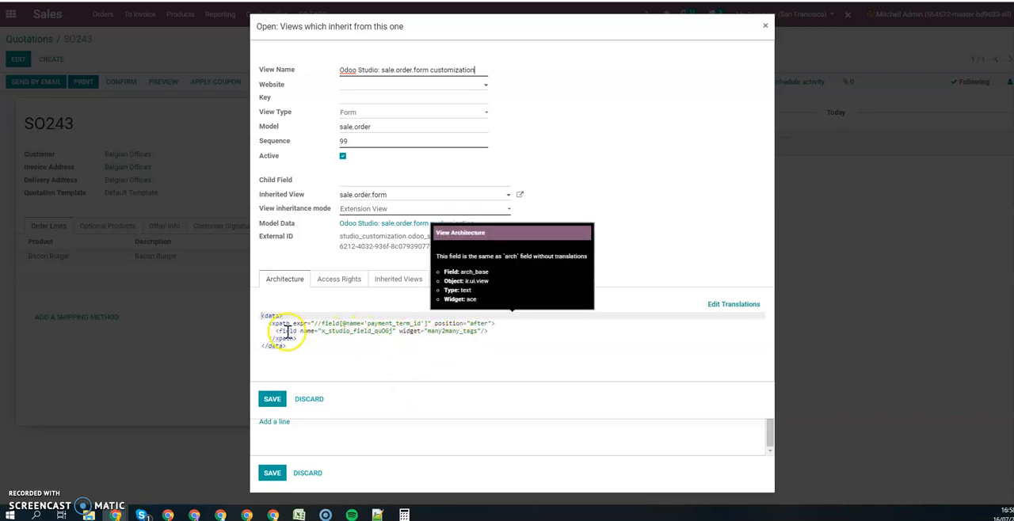
pyautogui.moveTo(436, 336)
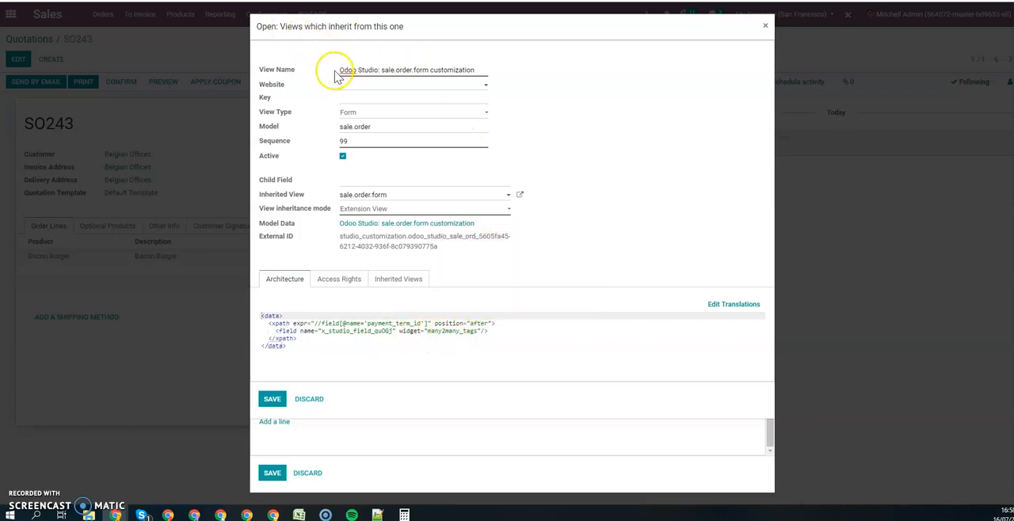
pyautogui.moveTo(124, 165)
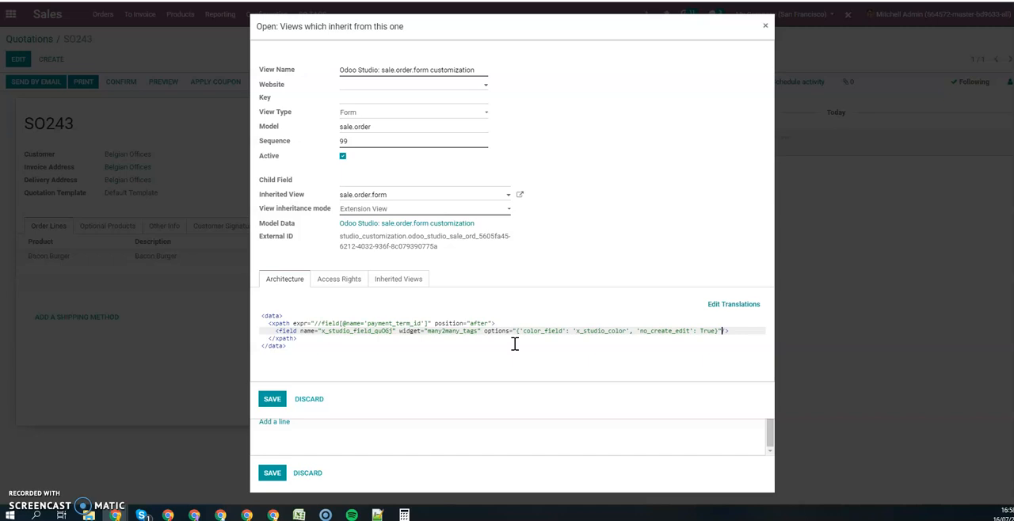
pyautogui.moveTo(495, 315)
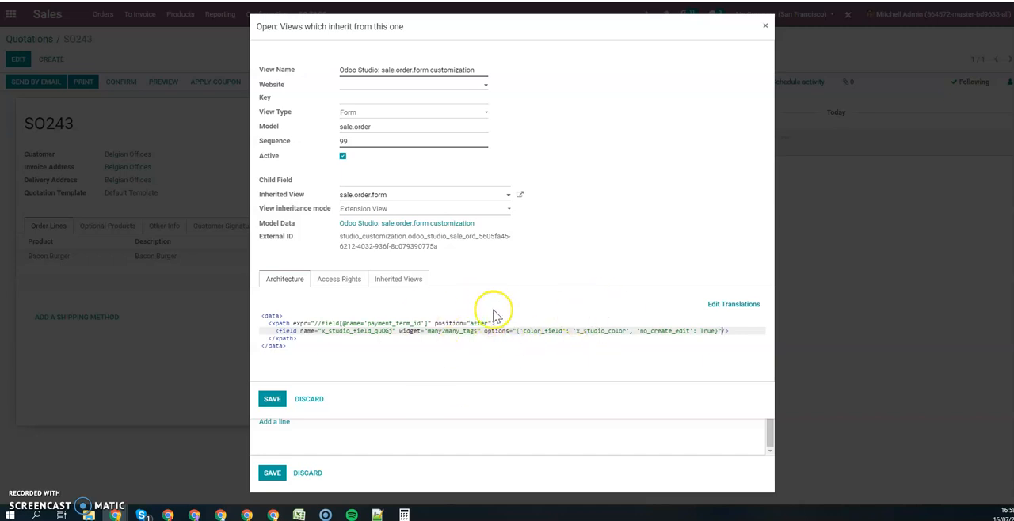
pyautogui.moveTo(494, 333)
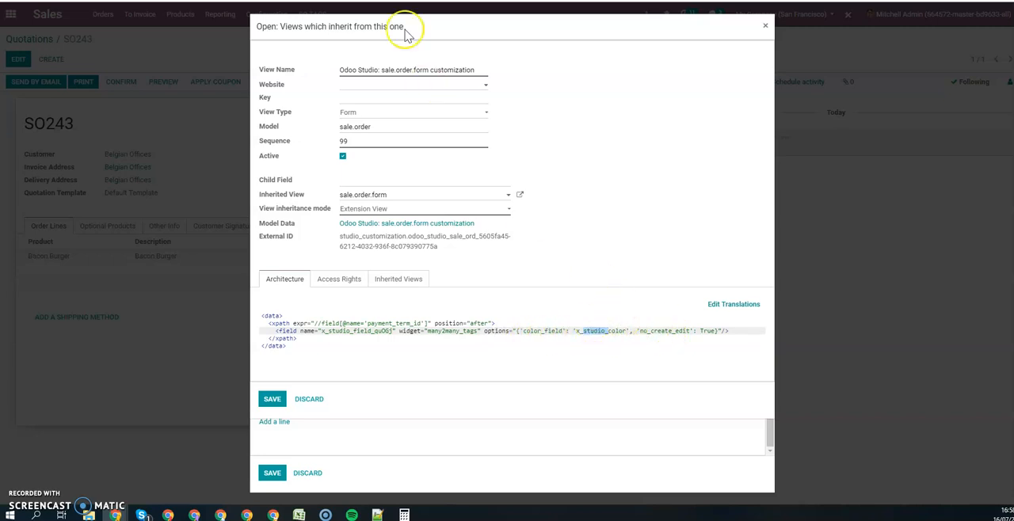
# Go to the SO tag records to inspect the R&D tag's Color field
pyautogui.click(764, 26)
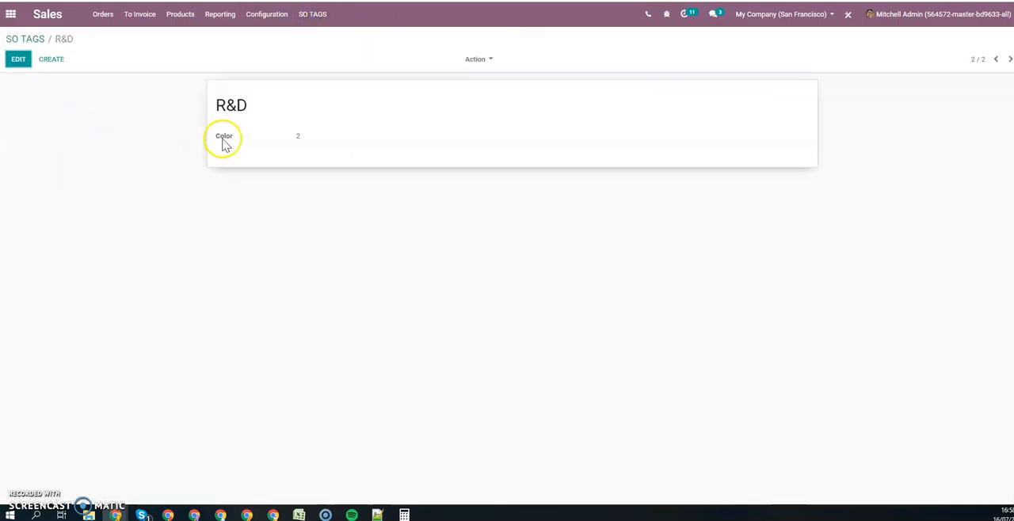
pyautogui.moveTo(225, 137)
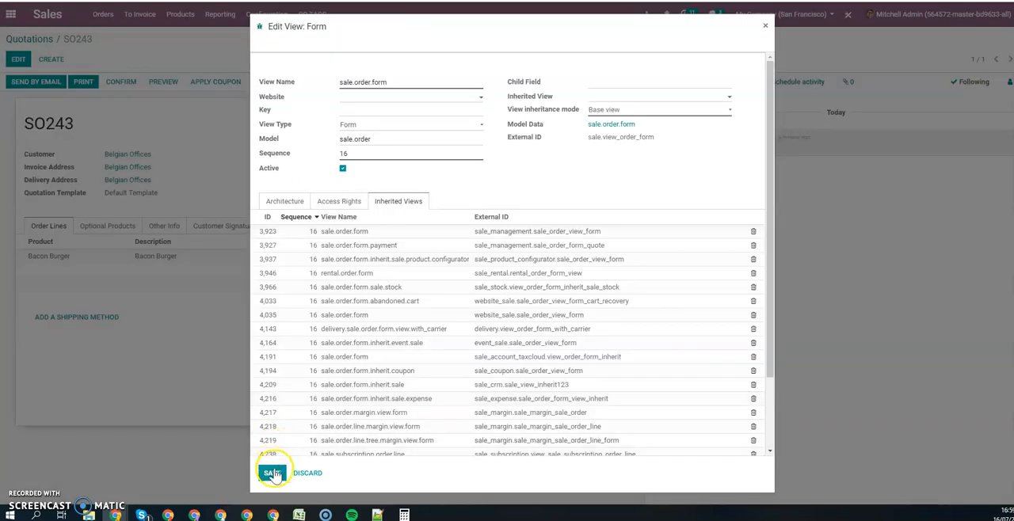
# Save the form view edits so SO243's Marketing and R&D tags render as colored badges
pyautogui.click(272, 472)
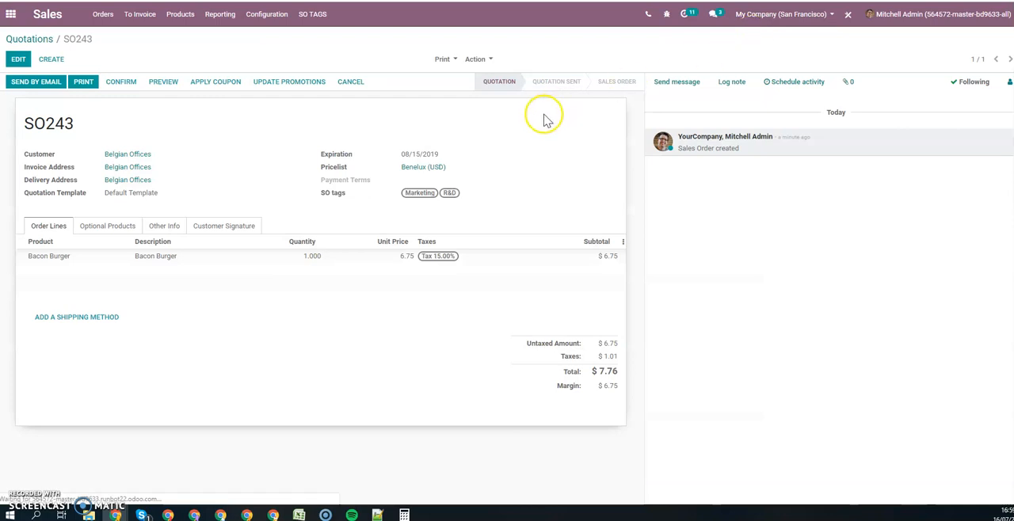
pyautogui.moveTo(525, 130)
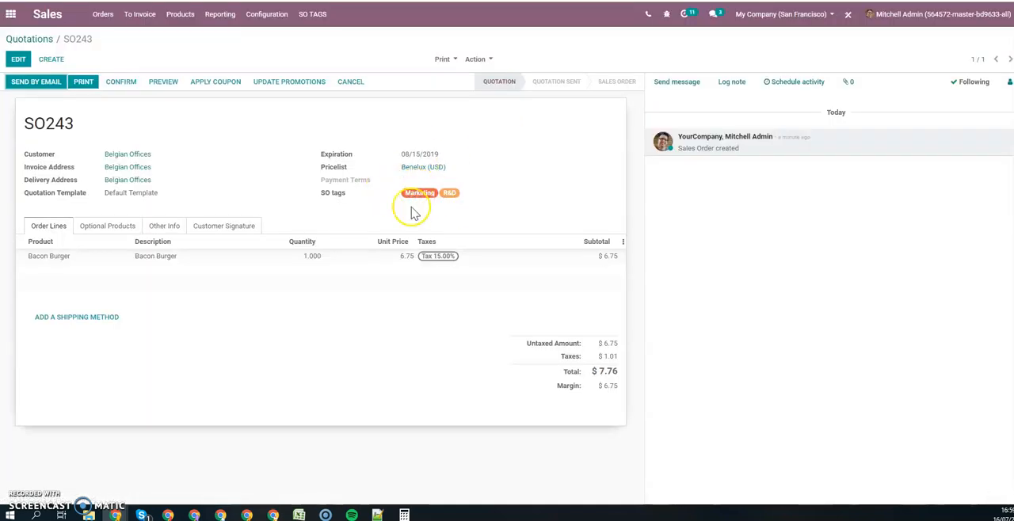
pyautogui.moveTo(235, 118)
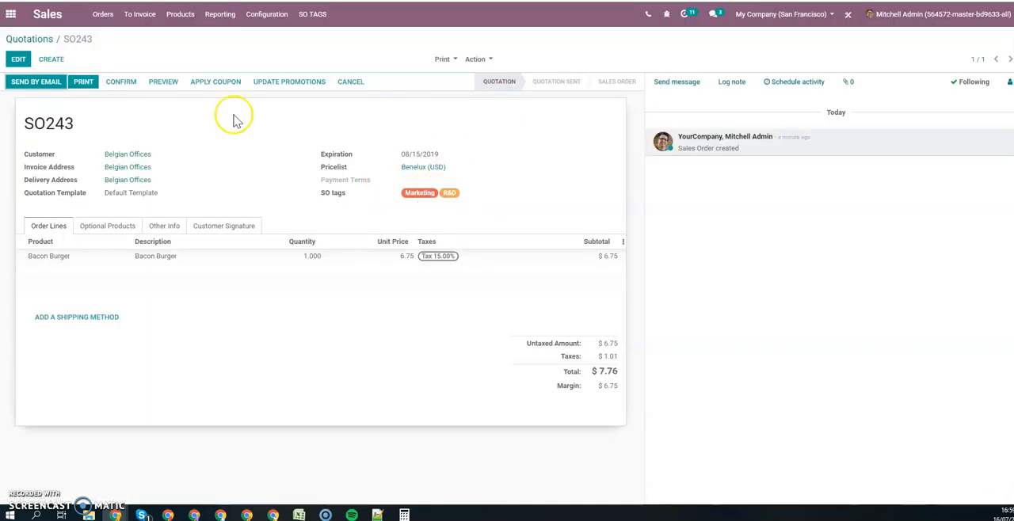